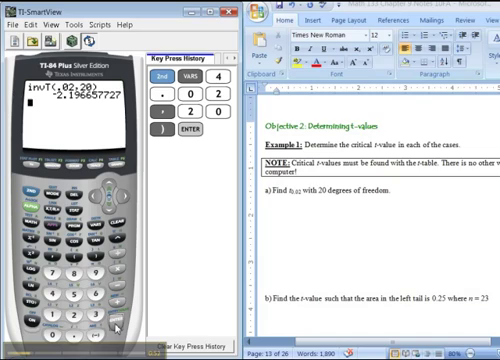
pyautogui.moveTo(330, 296)
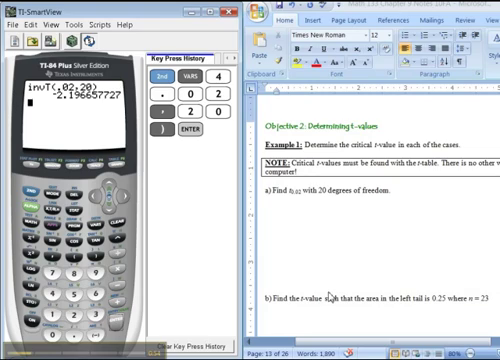
# Step: Type 2.197 beneath part a) as the t-value for area 0.02 with 20 degrees of freedom
pyautogui.scroll(-3)
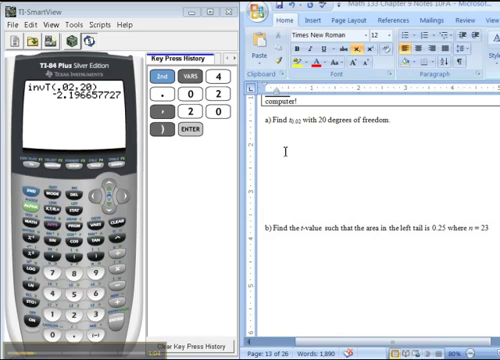
pyautogui.write('2.197')
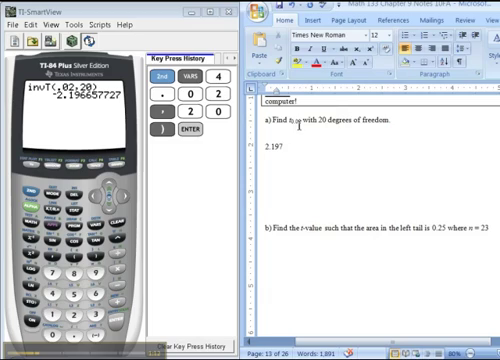
pyautogui.doubleClick(297, 127)
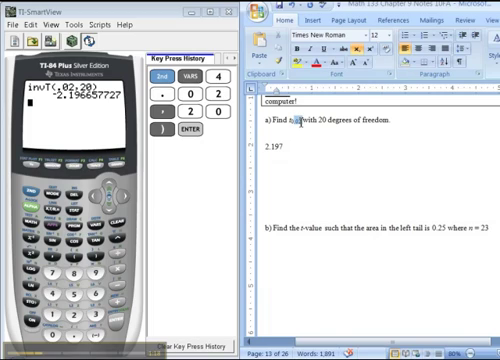
pyautogui.doubleClick(272, 152)
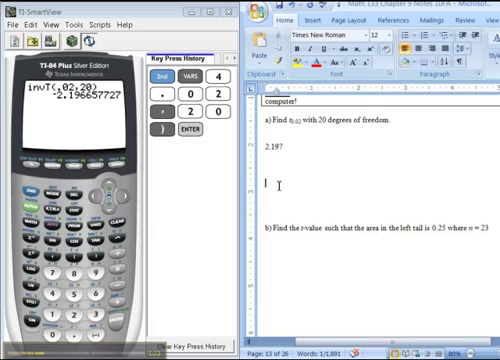
# Step: Compute invT(.25,22) and record t = -0.686 for part b)
pyautogui.scroll(-3)
pyautogui.write('t = -0')
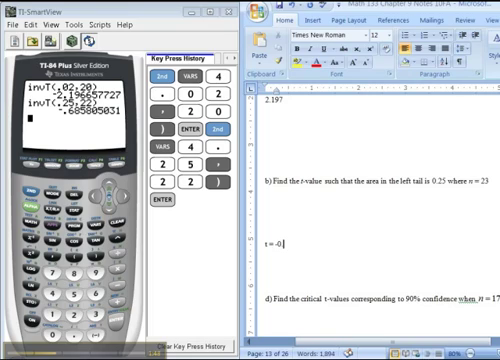
pyautogui.write('.686')
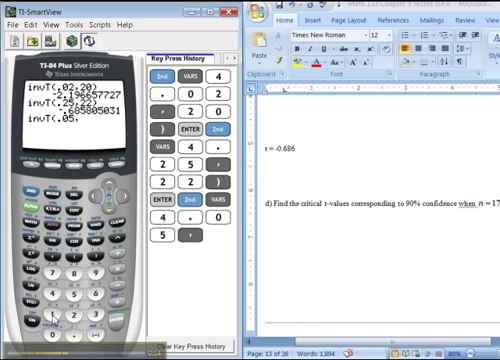
# Step: Compute invT(.05,16) and invT(.95,16), giving critical values -1.746 and 1.746
pyautogui.click(227, 234)
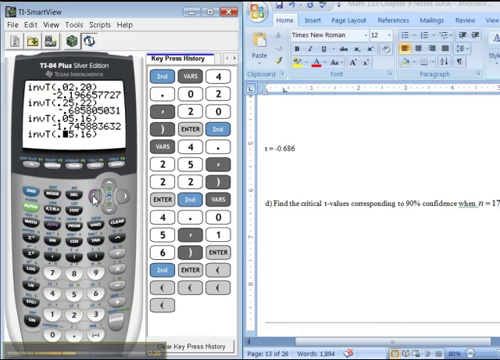
pyautogui.click(211, 313)
pyautogui.write('9')
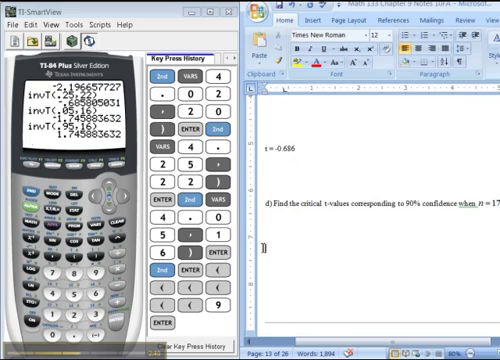
# Step: Scroll the Word notes past Objective 3 to Example 2's parts b) and c)
pyautogui.scroll(-3)
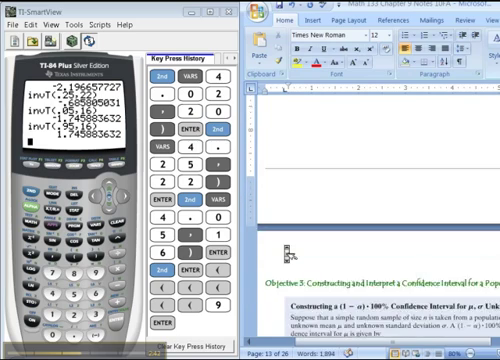
pyautogui.scroll(-3)
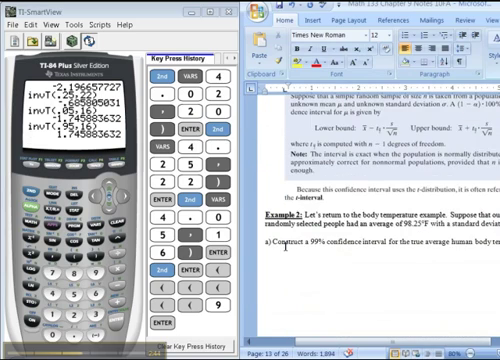
pyautogui.scroll(-3)
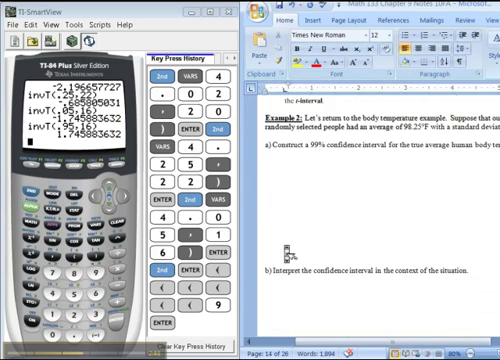
pyautogui.scroll(-3)
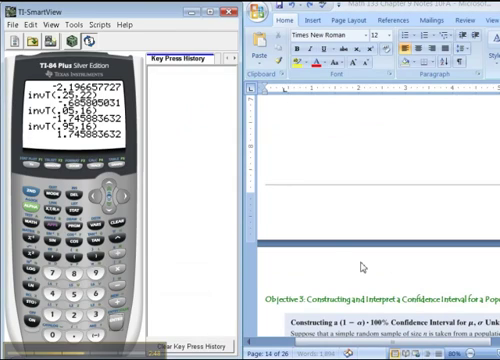
pyautogui.scroll(3)
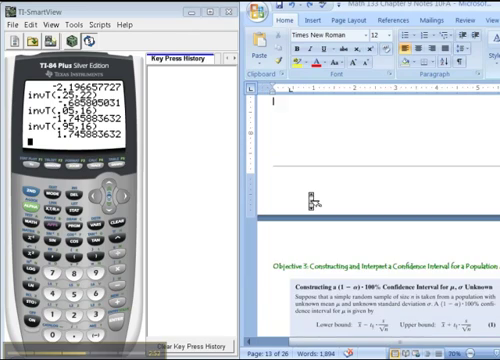
pyautogui.scroll(3)
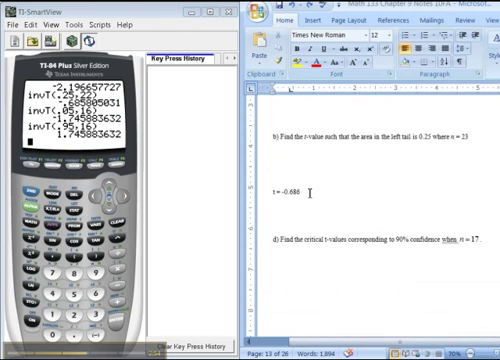
pyautogui.scroll(-3)
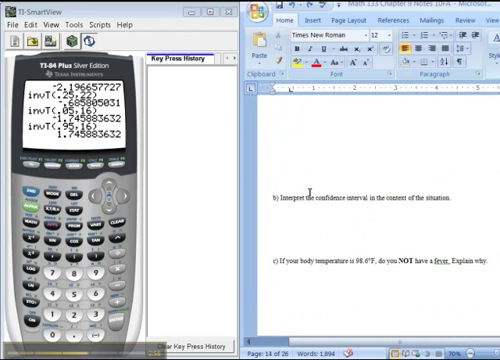
pyautogui.scroll(3)
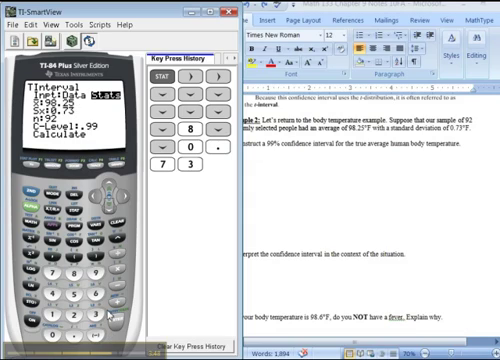
# Step: Calculate the TInterval for 98.25, .73, n=92 at C-Level .99, yielding (98.05, 98.45)
pyautogui.click(213, 165)
pyautogui.write('(98')
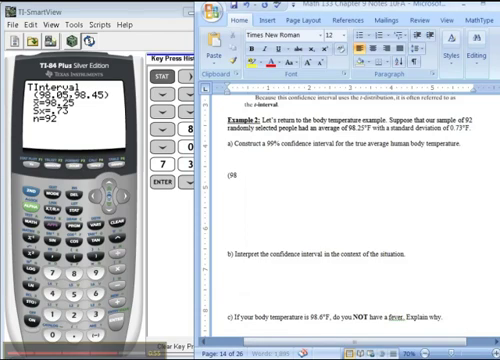
# Step: Type (98.05,98.45) under Example 2 part a) and review the page
pyautogui.write('.05,98')
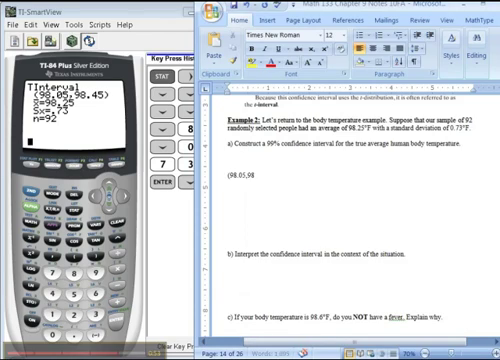
pyautogui.write('.45)')
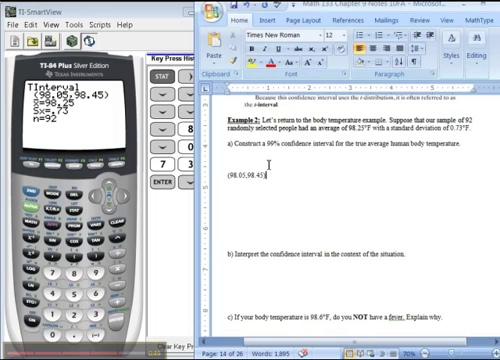
pyautogui.scroll(3)
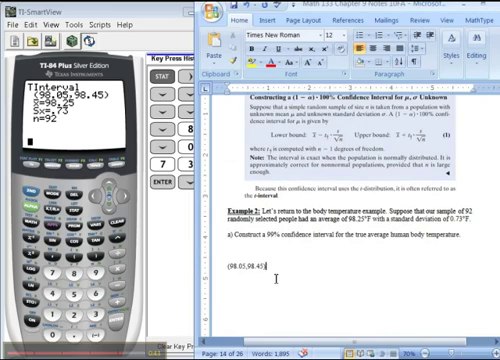
pyautogui.scroll(-3)
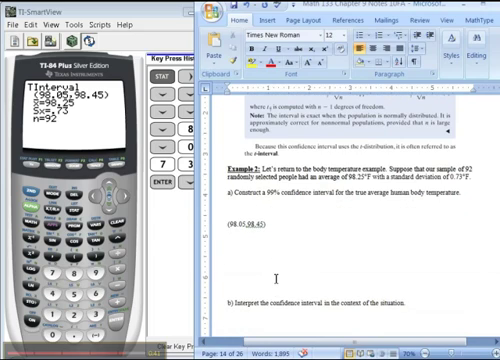
# Step: Scroll Word to Example 3's bacteria counts, matching the L1 list editor
pyautogui.scroll(-3)
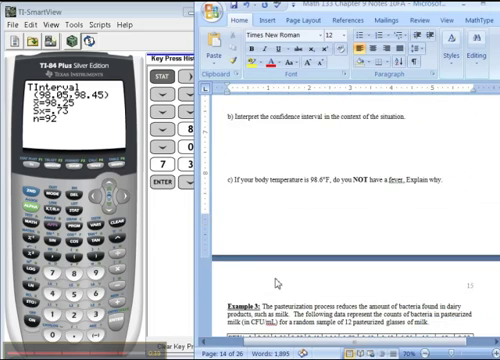
pyautogui.scroll(-3)
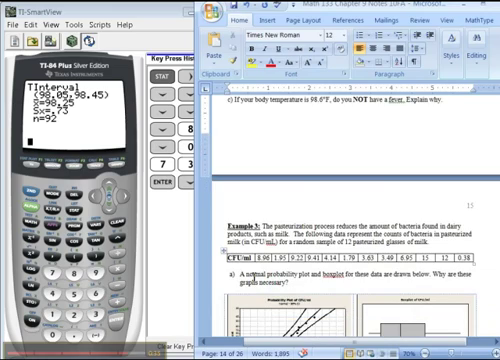
pyautogui.moveTo(188, 300)
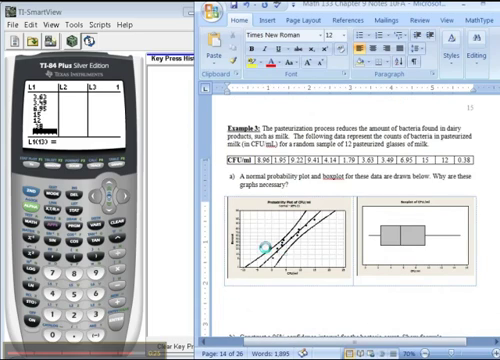
pyautogui.scroll(-3)
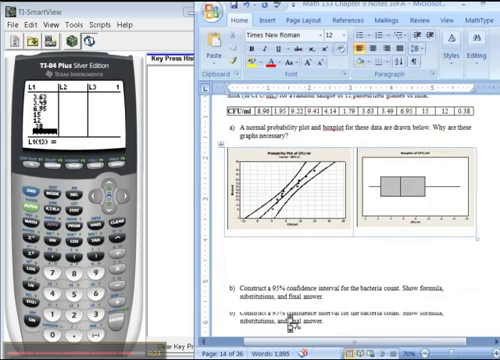
pyautogui.scroll(-3)
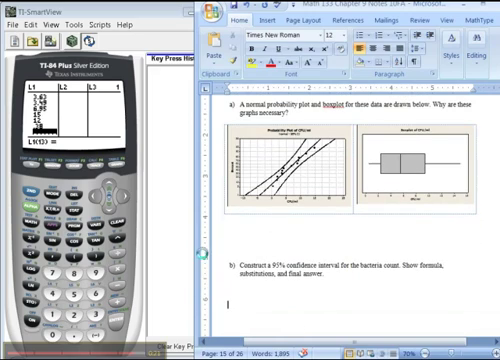